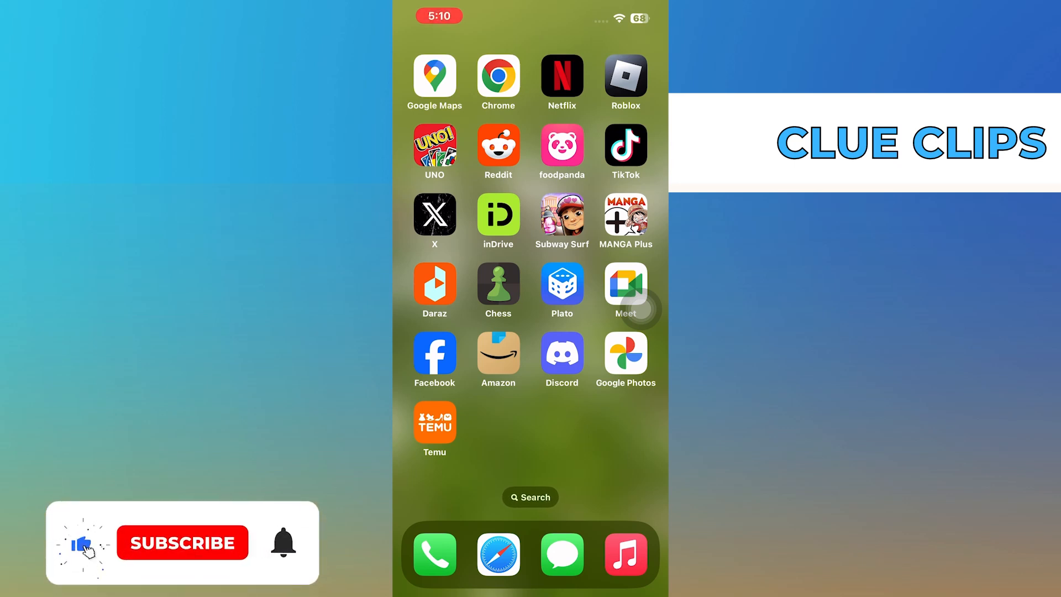
- Launch Safari from the home screen to reach the Roblox website
left_click(181, 542)
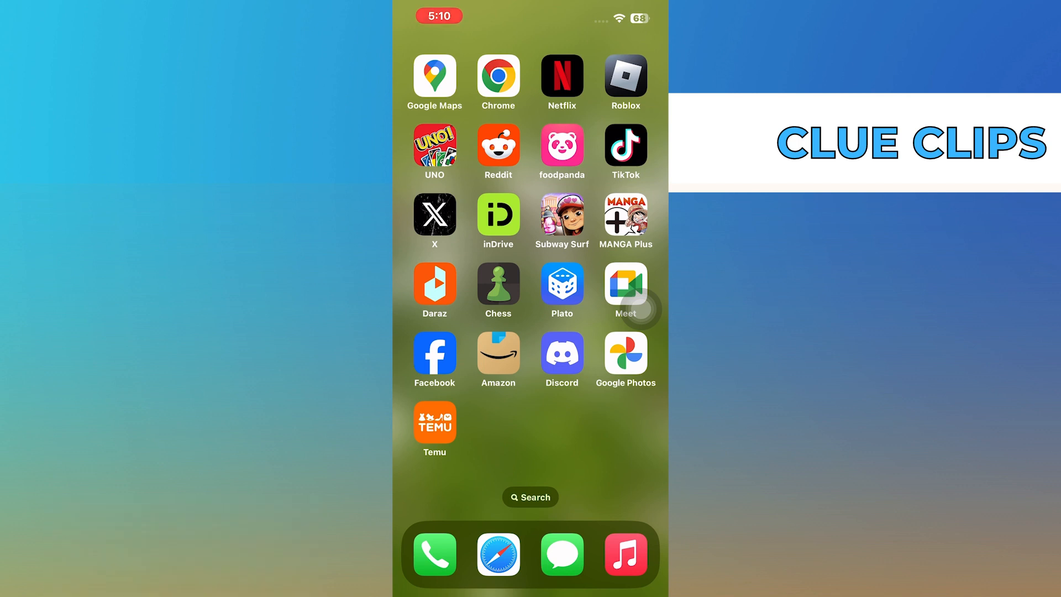
left_click(624, 74)
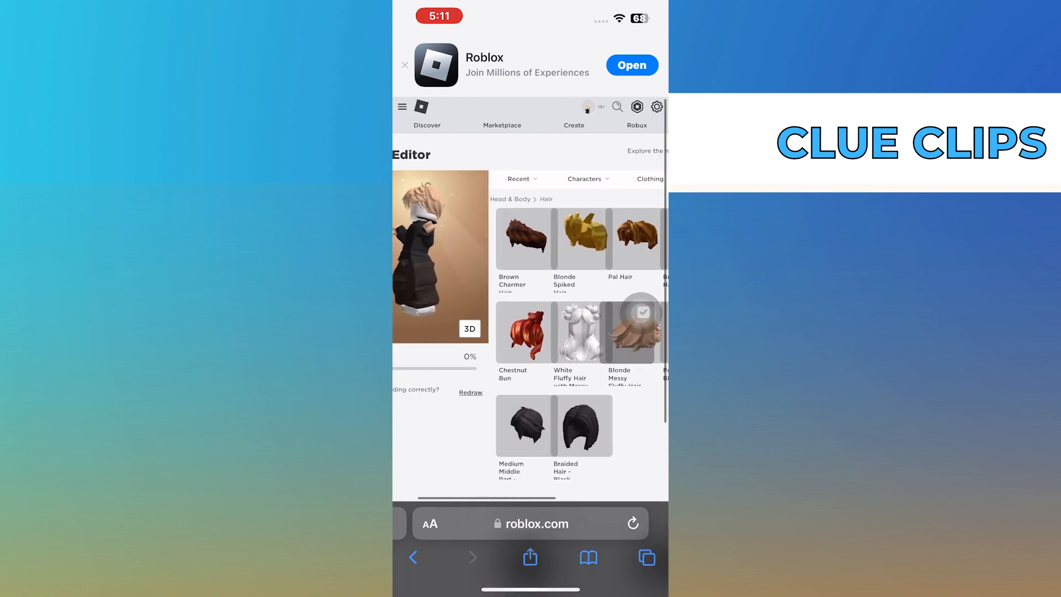
left_click(522, 239)
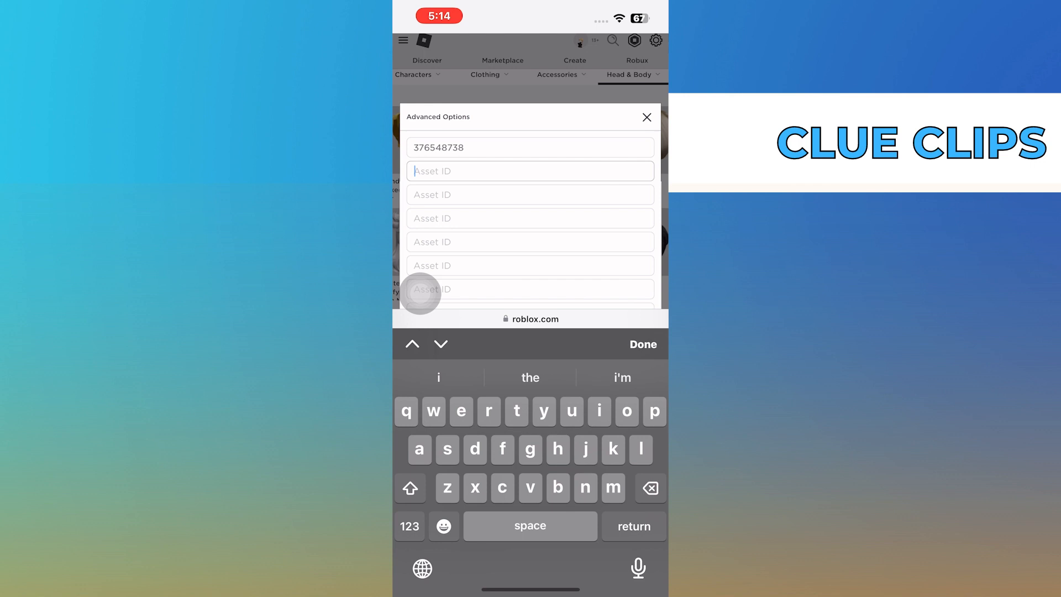
- Add asset ID 63690008 as a second hair, save, and confirm the Accessories Change override
type("63690008")
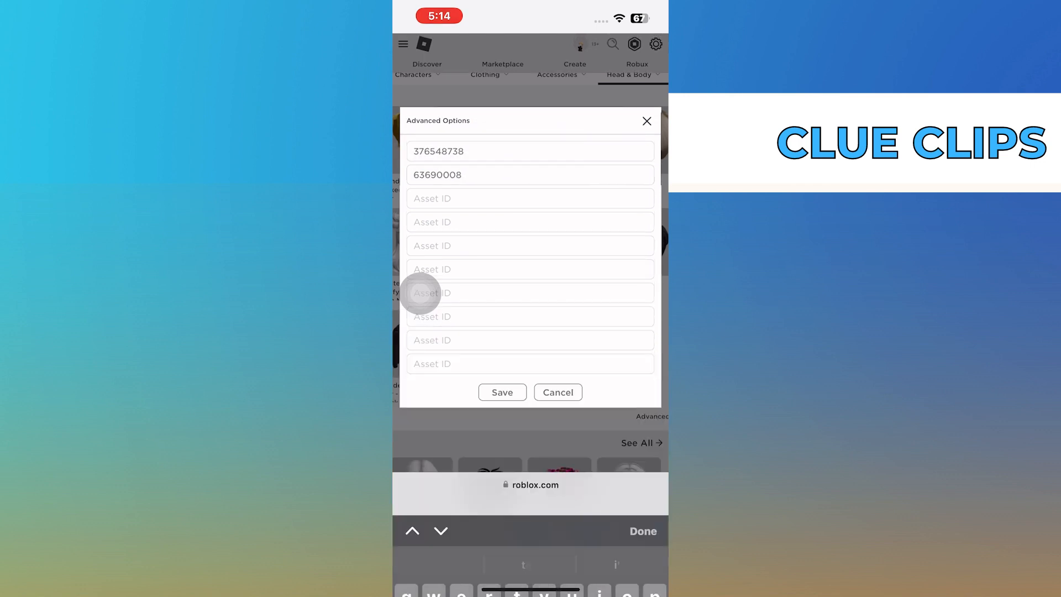
left_click(501, 391)
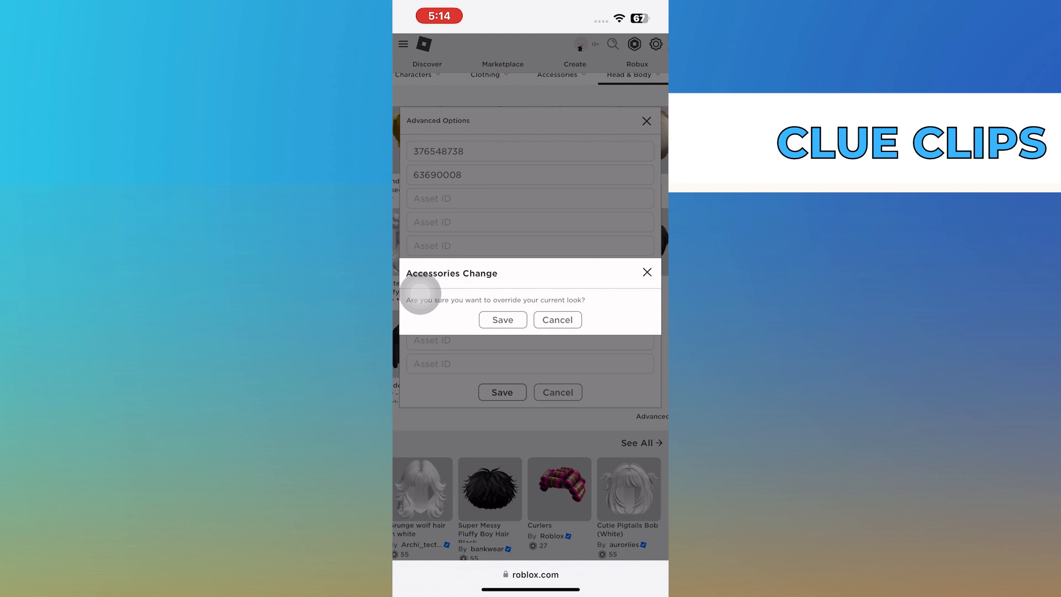
left_click(502, 319)
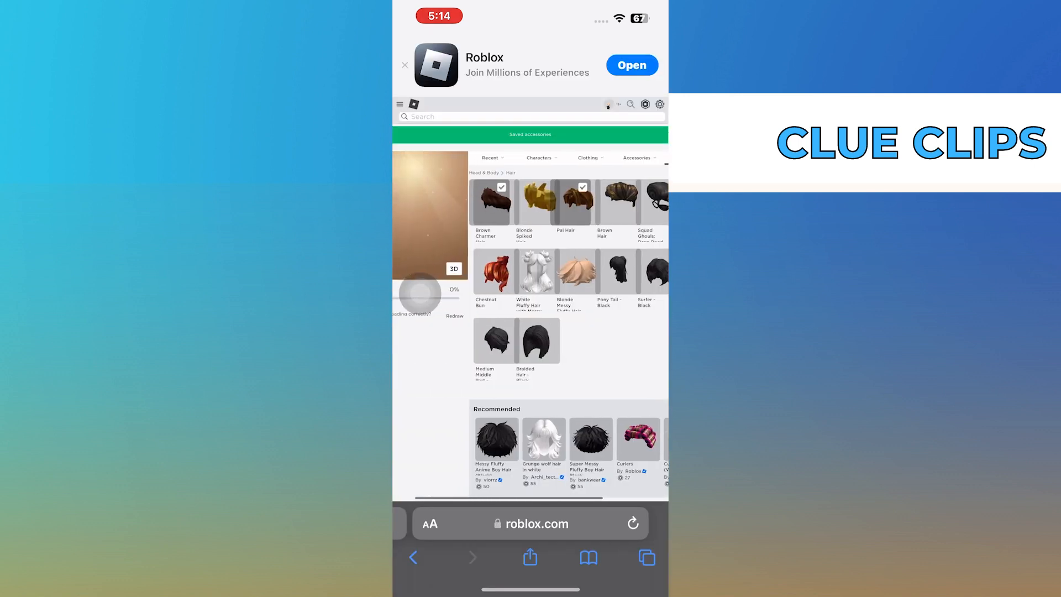